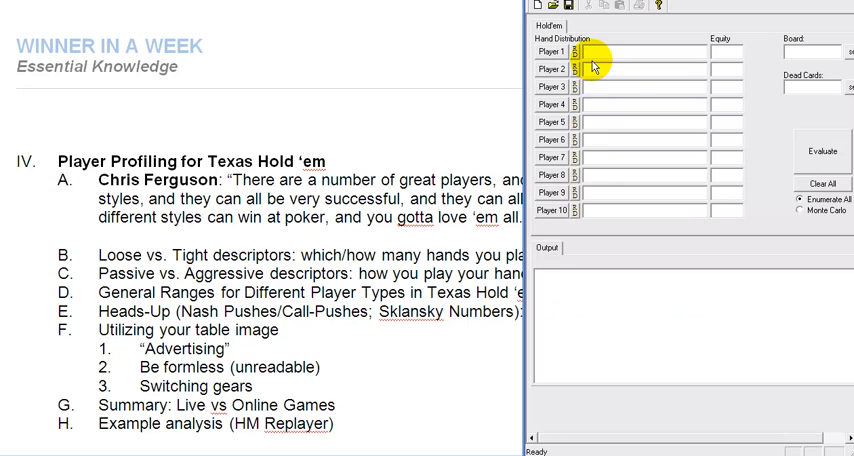
Show Player 1's preflop hand grid with a range of about 15% of hands
{"action": "left_click", "coordinate": [576, 52]}
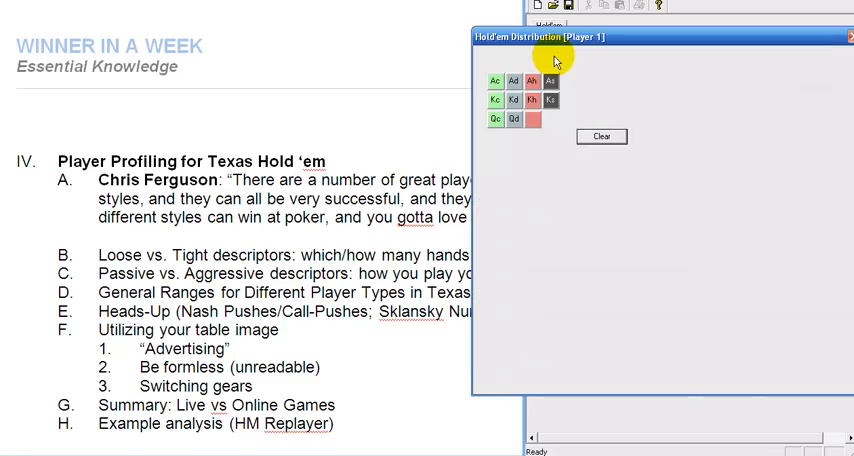
{"action": "left_click", "coordinate": [522, 56]}
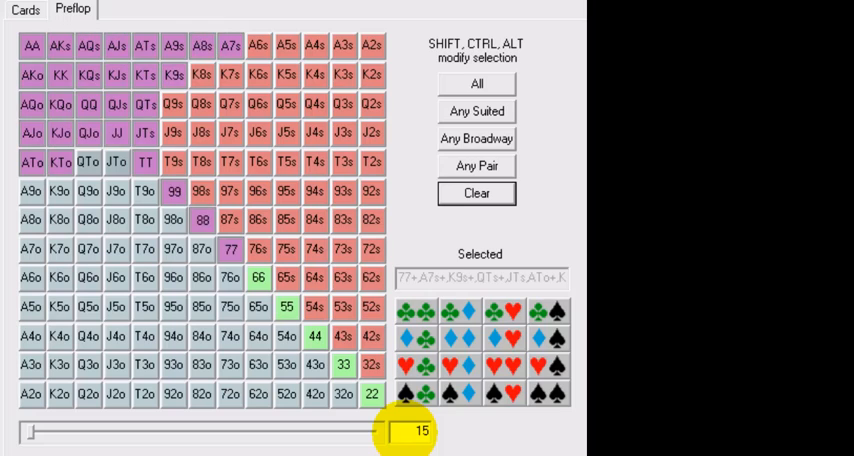
{"action": "mouse_move", "coordinate": [400, 422]}
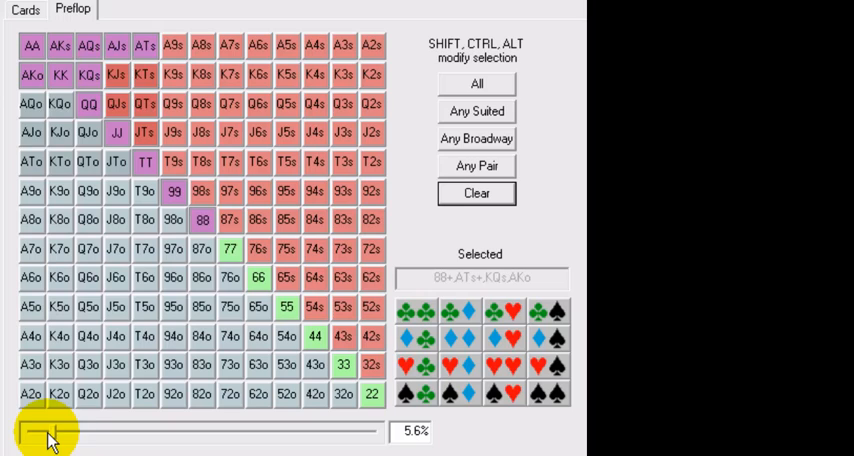
Adjust the range slider from 15% through 18.6% and 15.4% to settle at 17.6%
{"action": "left_click_drag", "start_coordinate": [50, 436], "coordinate": [96, 436]}
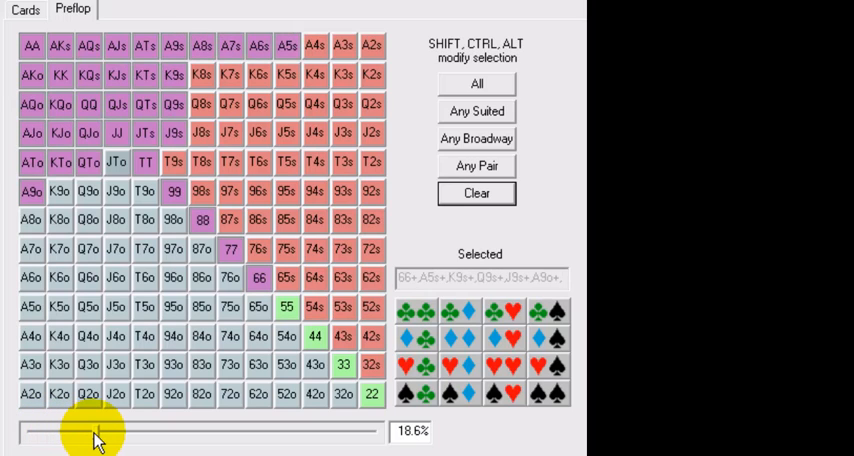
{"action": "left_click_drag", "start_coordinate": [78, 438], "coordinate": [78, 440]}
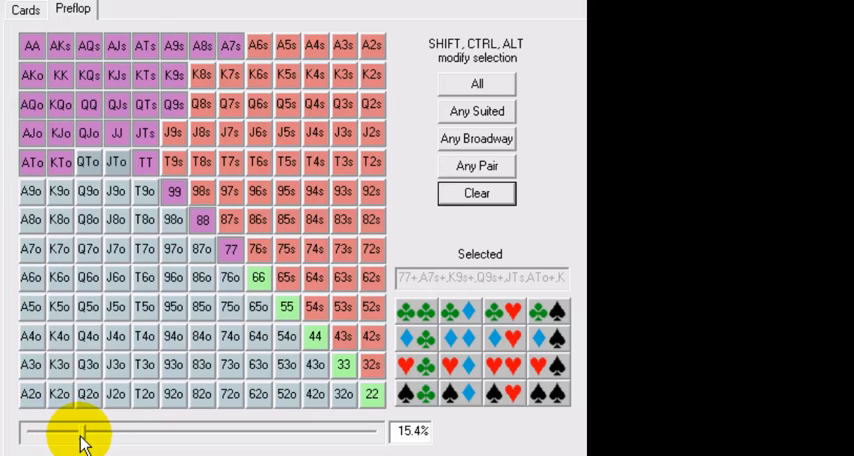
{"action": "left_click_drag", "start_coordinate": [70, 434], "coordinate": [96, 434]}
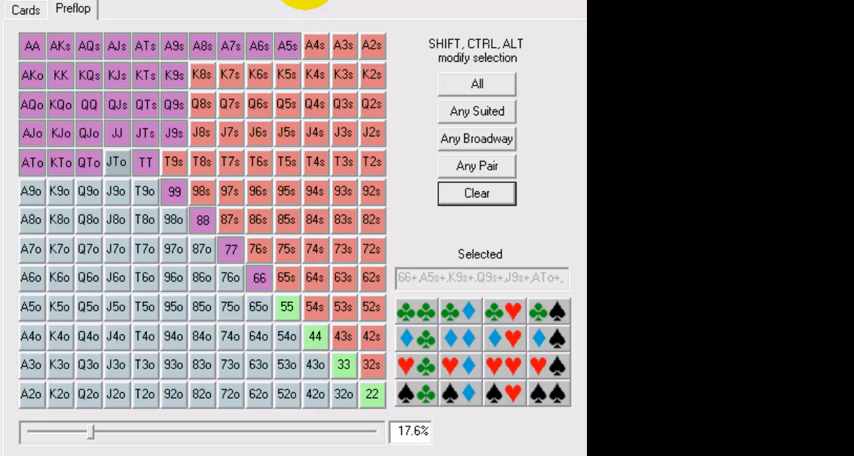
{"action": "mouse_move", "coordinate": [456, 104]}
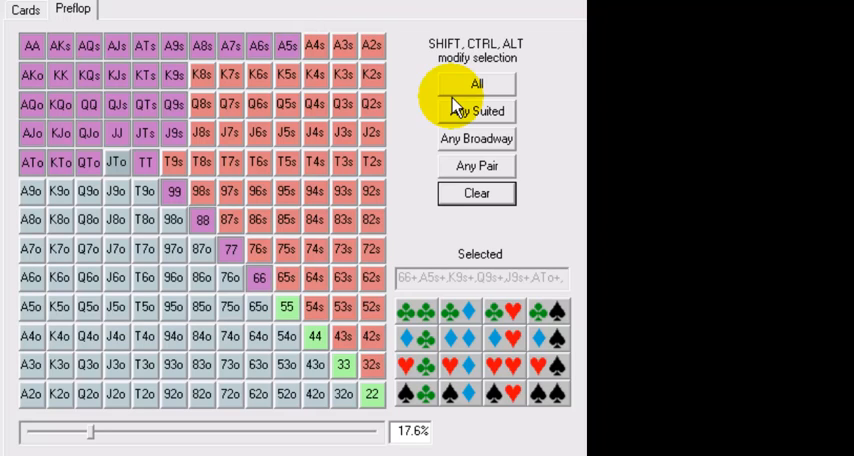
Hand-pick pairs, suited aces and broadways including A9o, checking A7s combos and the card list
{"action": "left_click", "coordinate": [476, 164]}
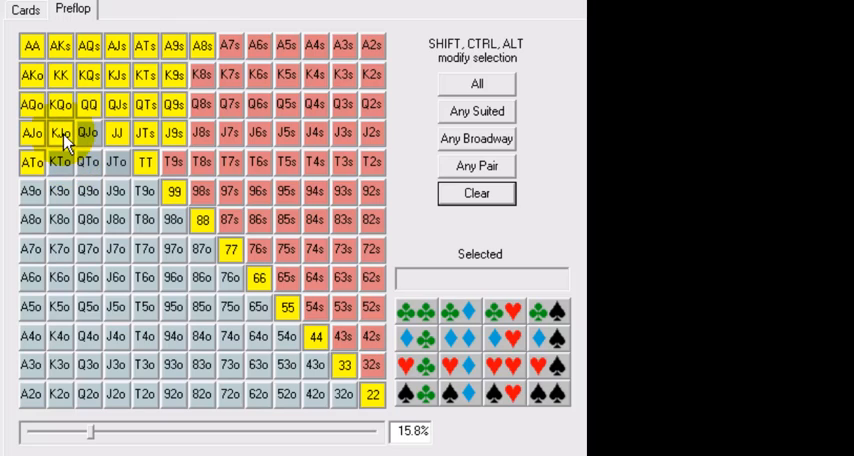
{"action": "left_click", "coordinate": [58, 134]}
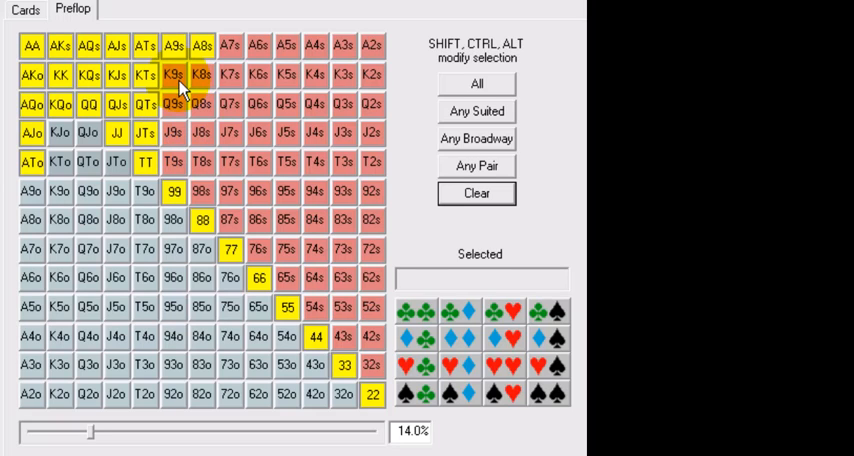
{"action": "left_click", "coordinate": [30, 190]}
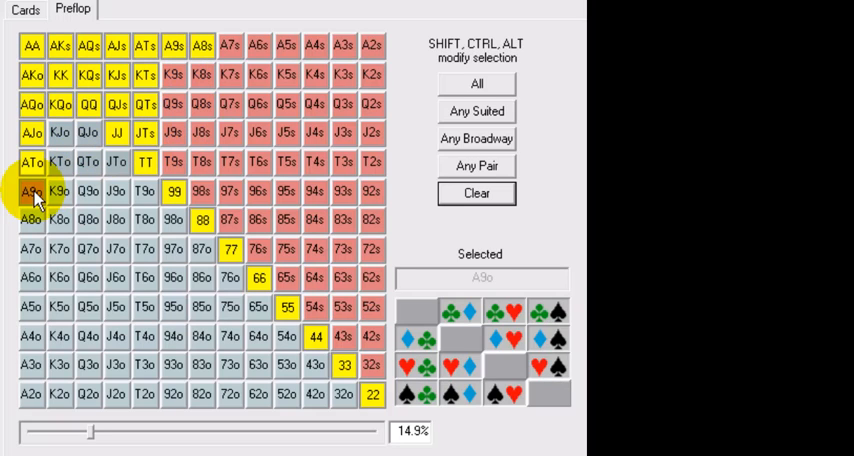
{"action": "left_click", "coordinate": [232, 48]}
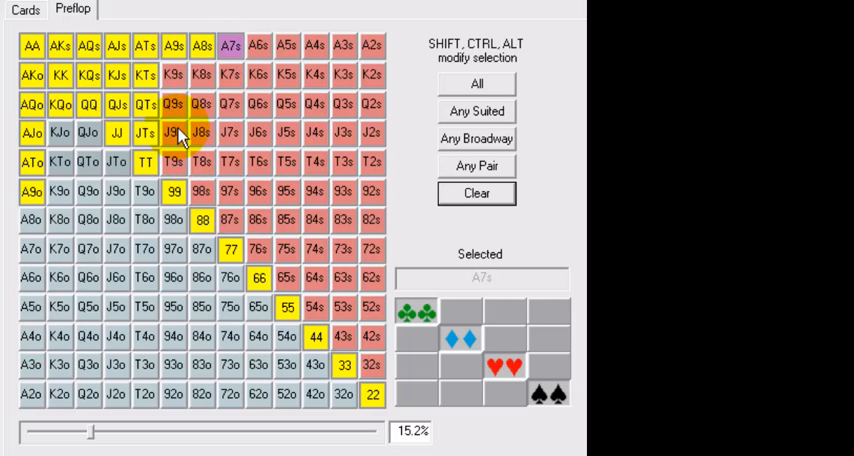
{"action": "left_click", "coordinate": [172, 132]}
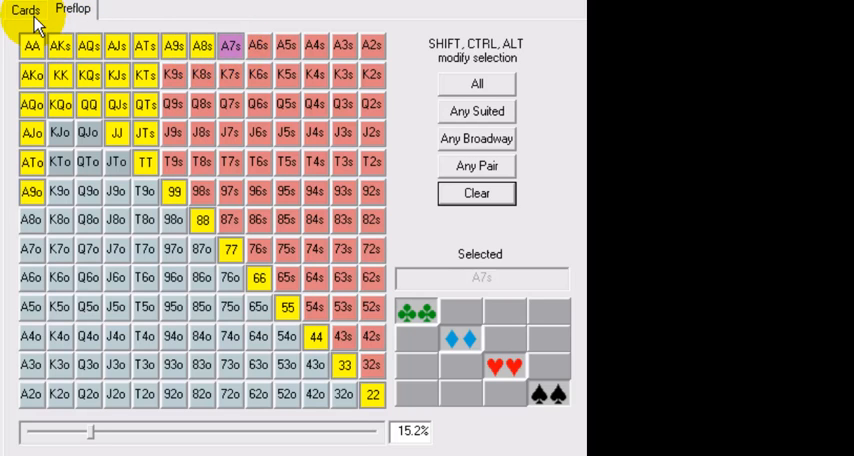
{"action": "left_click", "coordinate": [72, 8]}
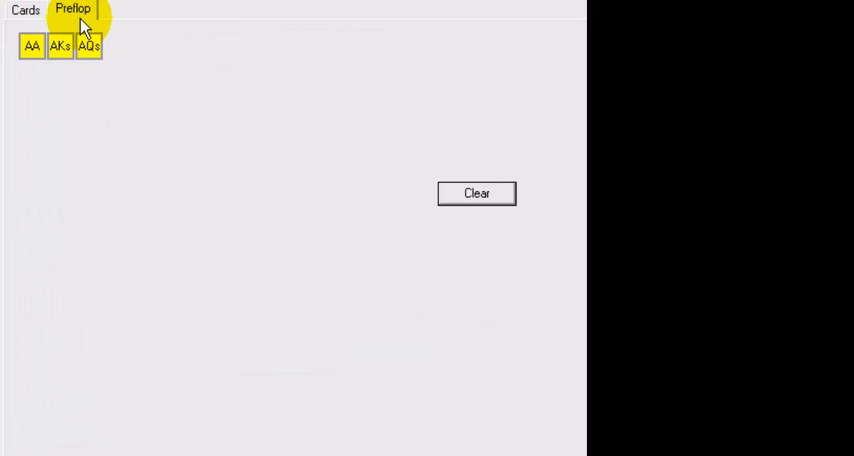
{"action": "left_click", "coordinate": [72, 8]}
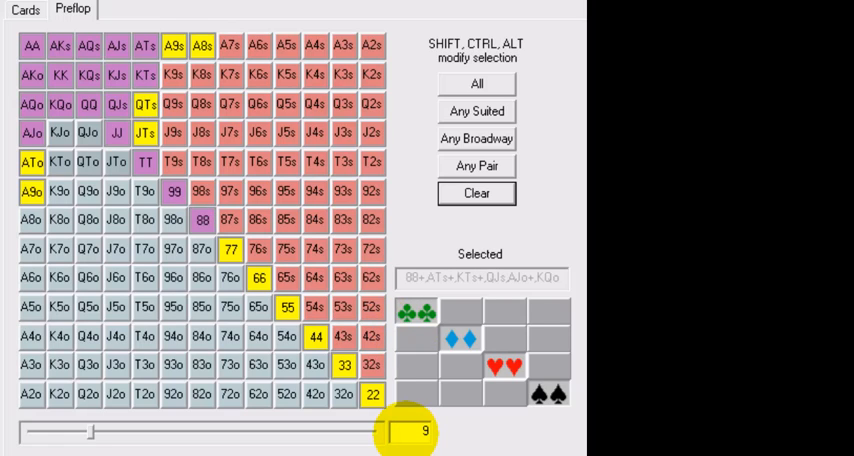
{"action": "mouse_move", "coordinate": [544, 156]}
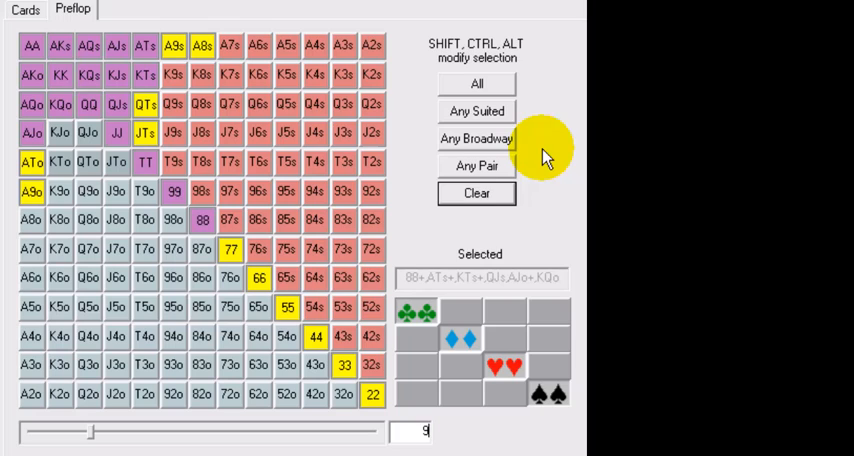
Clear the selection, start from QQ+ at 1.4%, then toggle A9s and KQo toward a 9.2% range
{"action": "left_click", "coordinate": [476, 192]}
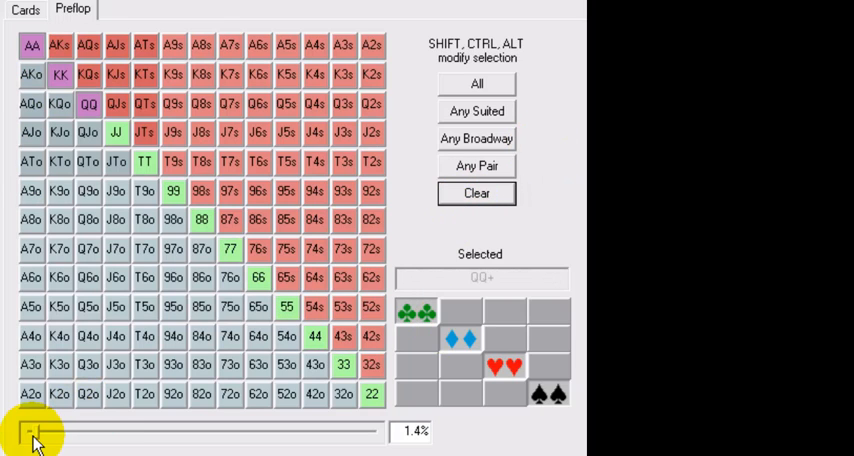
{"action": "left_click_drag", "start_coordinate": [16, 432], "coordinate": [50, 440]}
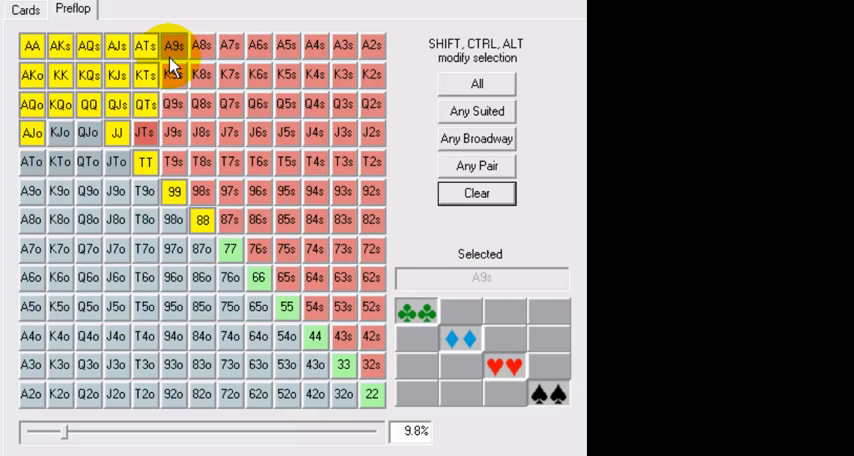
{"action": "left_click", "coordinate": [146, 74]}
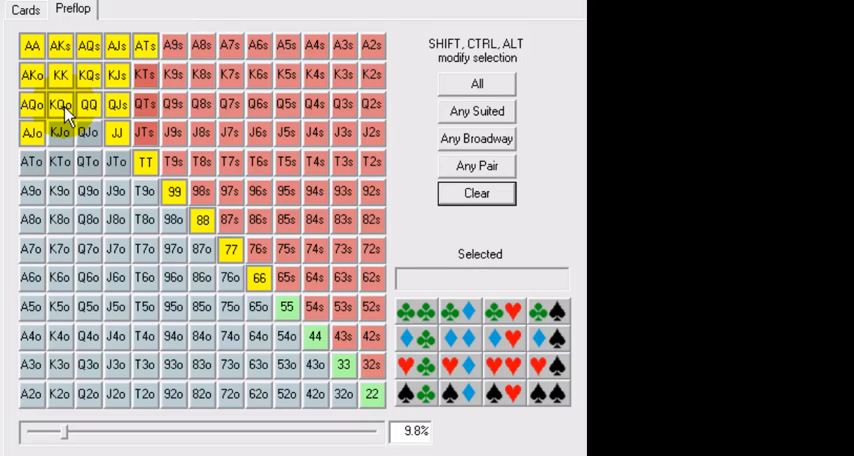
{"action": "left_click", "coordinate": [58, 104]}
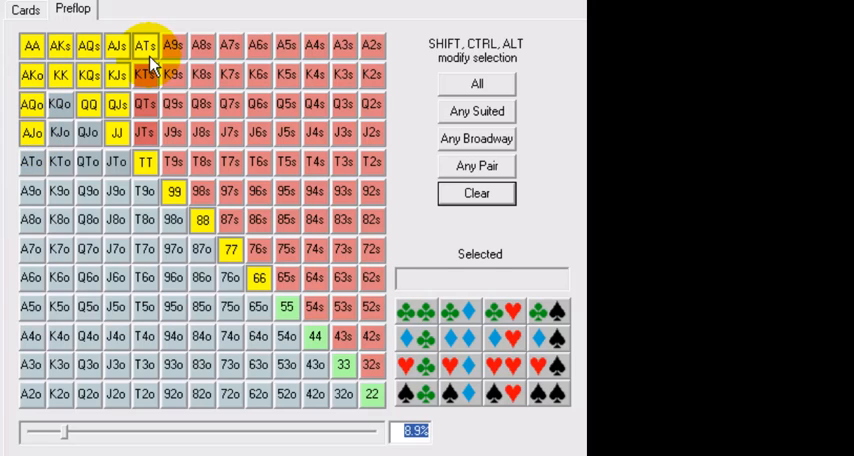
{"action": "left_click", "coordinate": [172, 44]}
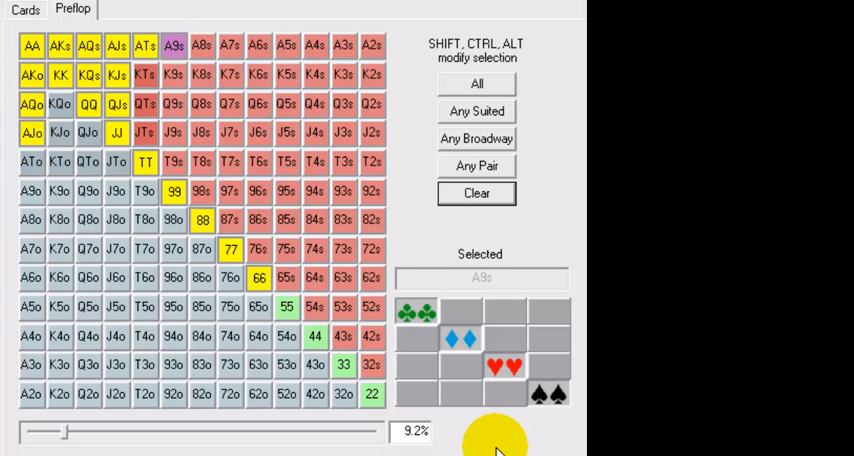
{"action": "mouse_move", "coordinate": [430, 448]}
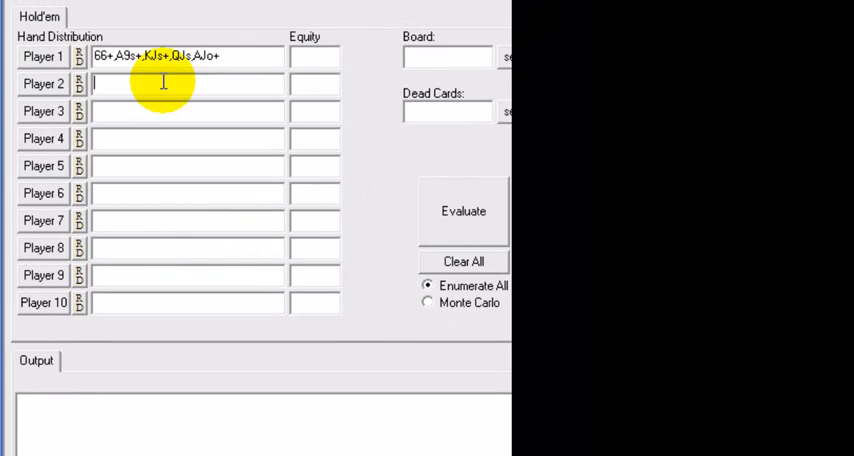
Enter AQo for Player 2 and evaluate, giving Player 1's range about 50.3% equity
{"action": "type", "text": "AQo"}
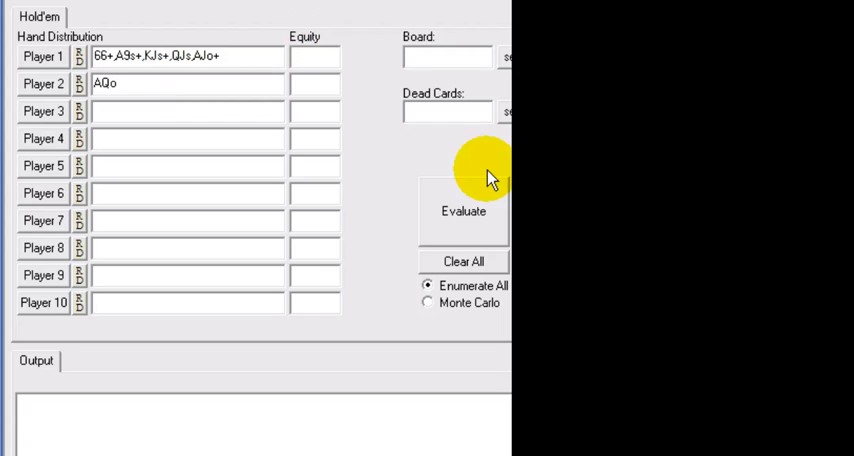
{"action": "left_click", "coordinate": [464, 204]}
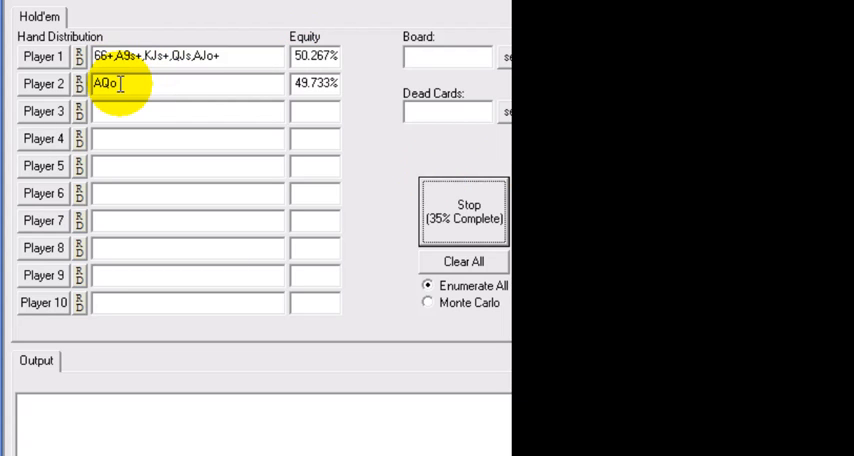
{"action": "left_click", "coordinate": [464, 212]}
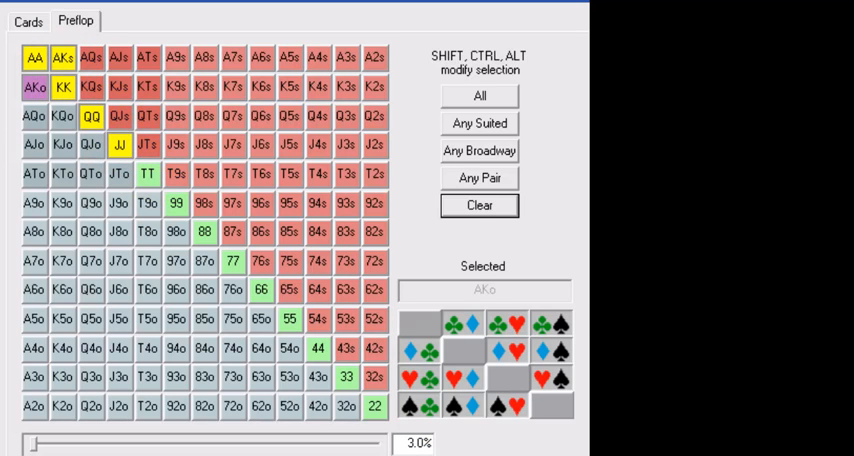
{"action": "mouse_move", "coordinate": [34, 100]}
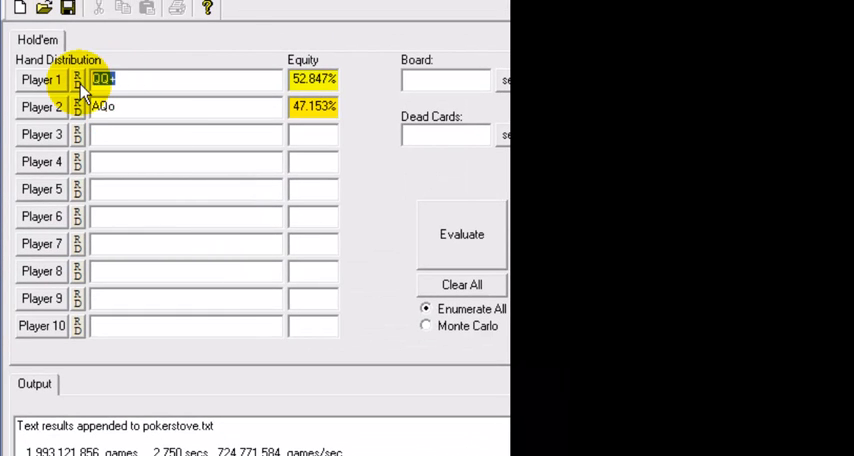
Evaluate QQ+ against AQo, showing about 76.5% versus 23.5% equity
{"action": "left_click", "coordinate": [462, 234]}
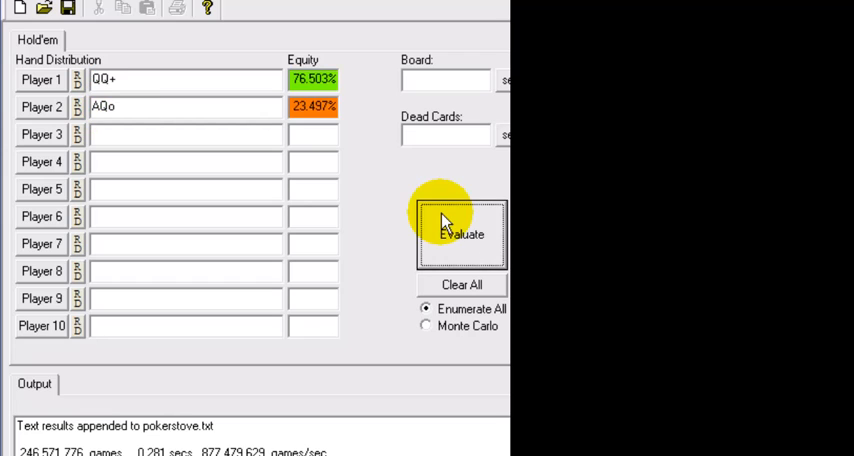
{"action": "mouse_move", "coordinate": [200, 104]}
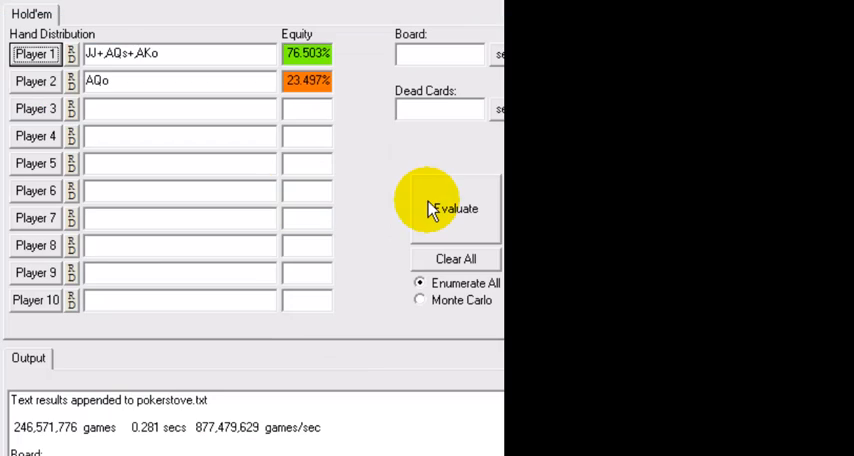
Evaluate JJ+, AQs+, AKo against AQo, showing about 70.6% versus 29.4% equity
{"action": "left_click", "coordinate": [456, 208]}
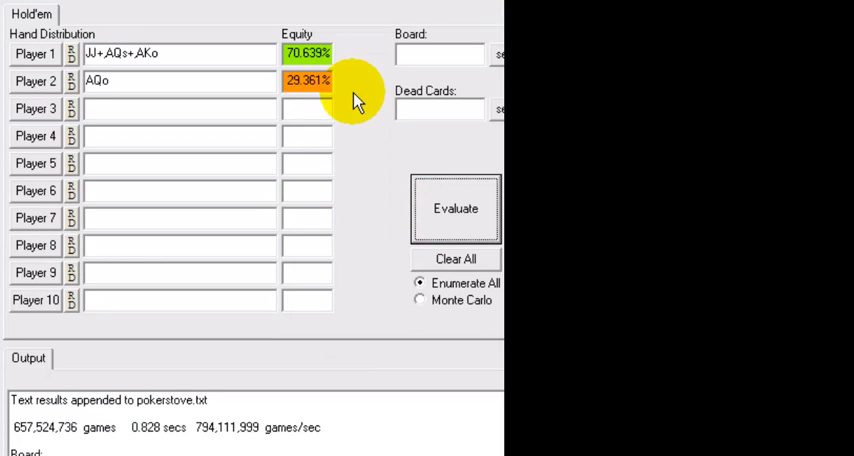
{"action": "mouse_move", "coordinate": [360, 104]}
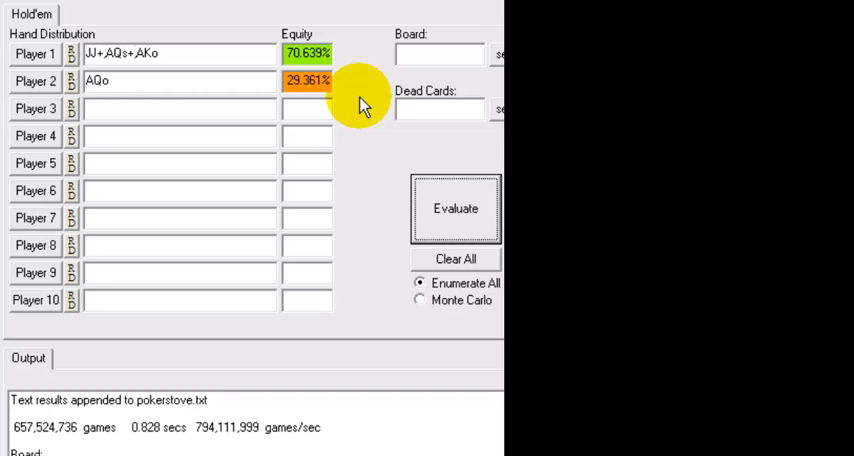
{"action": "mouse_move", "coordinate": [344, 78]}
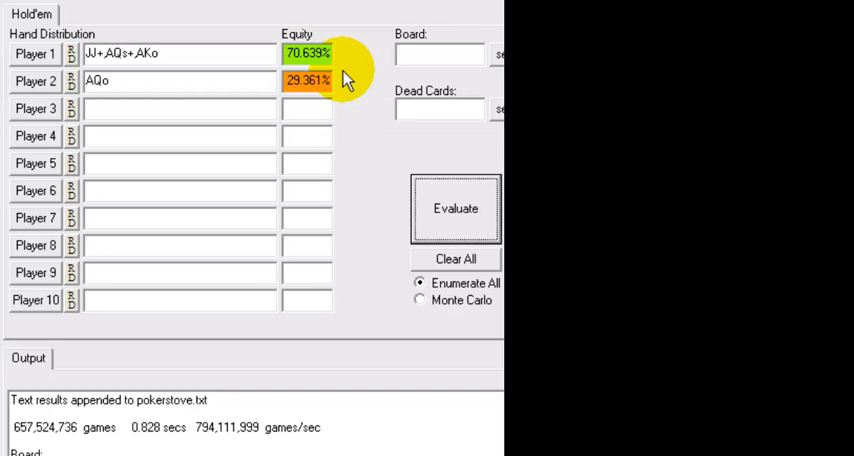
{"action": "mouse_move", "coordinate": [364, 96]}
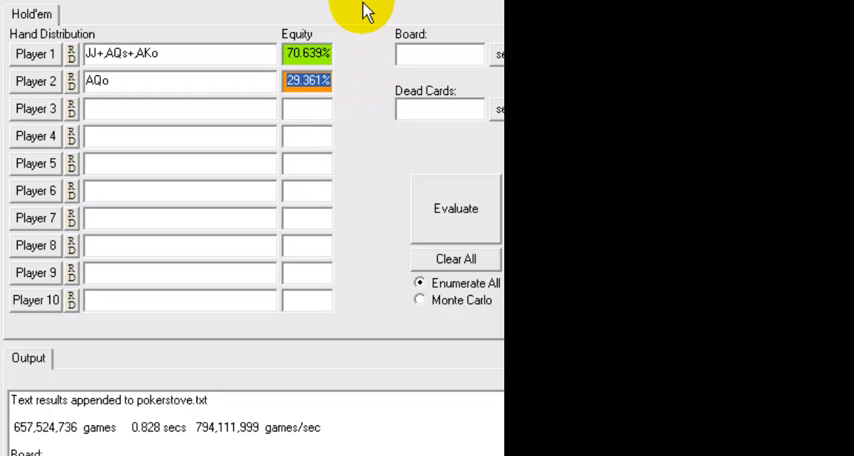
{"action": "mouse_move", "coordinate": [364, 112]}
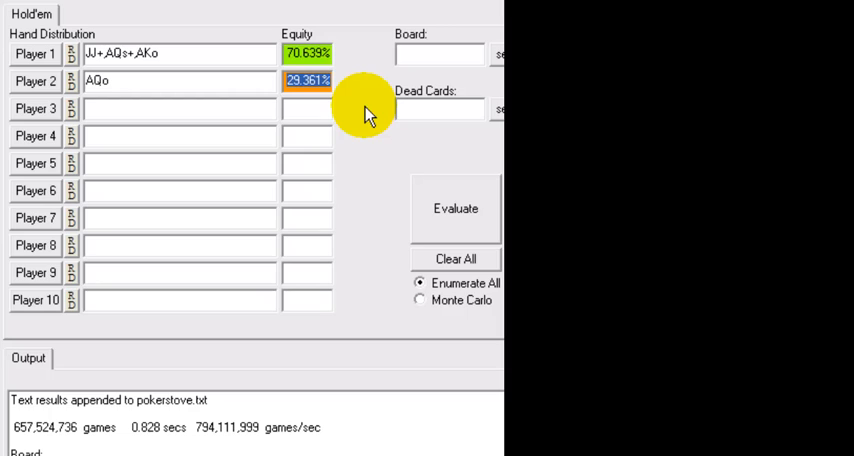
{"action": "left_click", "coordinate": [180, 52]}
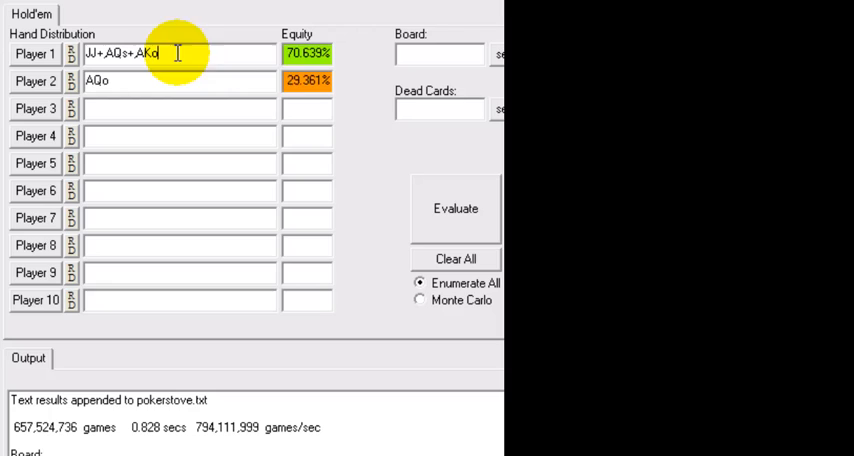
{"action": "mouse_move", "coordinate": [296, 88]}
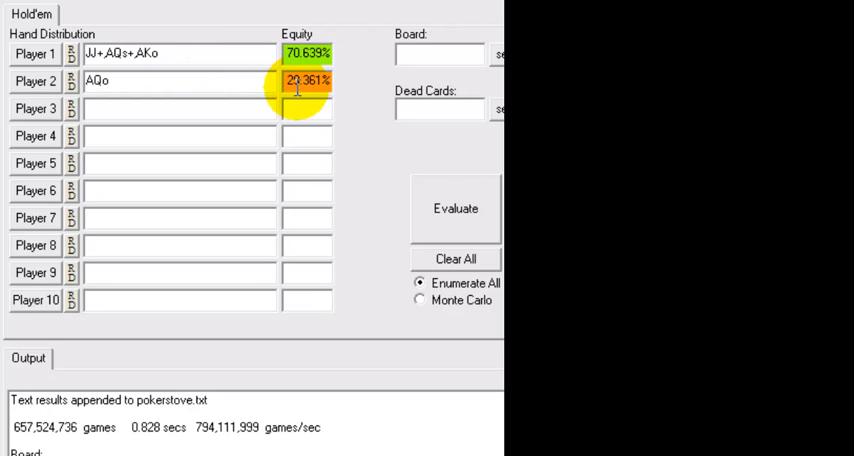